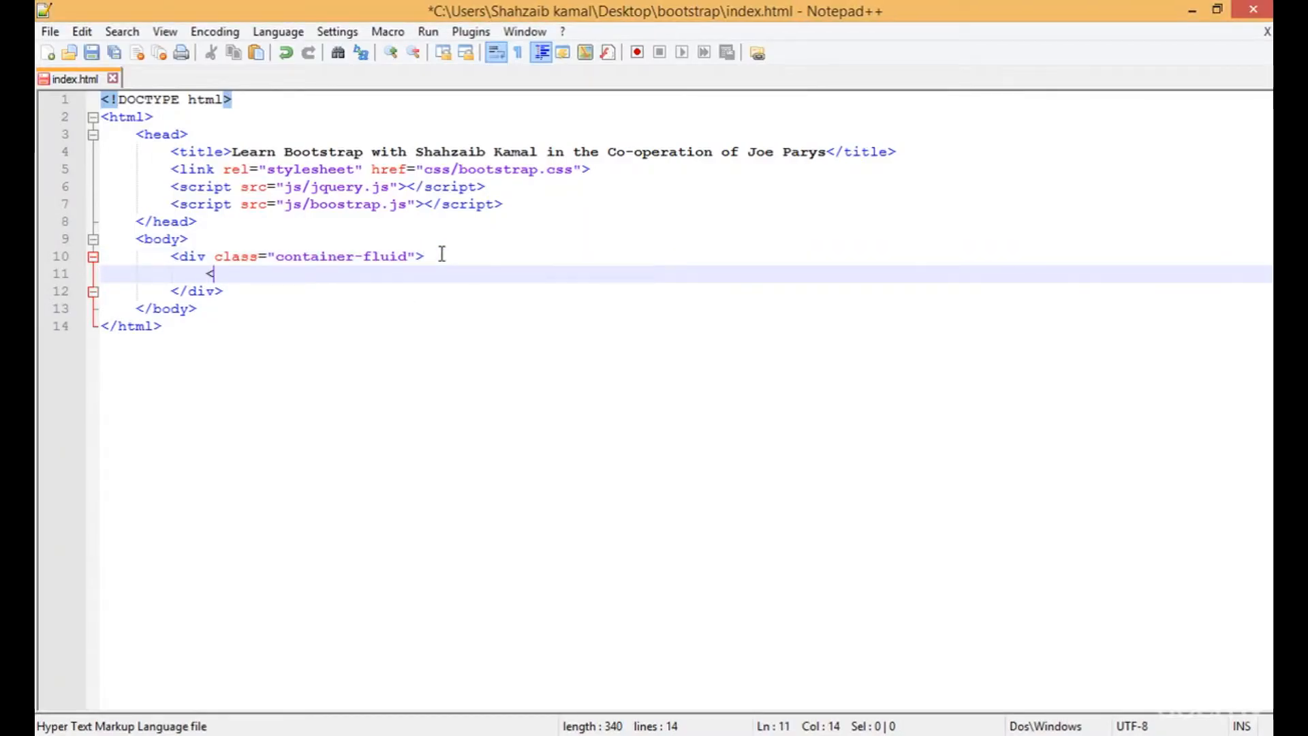
Write an img tag with src="images/img1.jpg" inside the container-fluid div.
{"action": "type", "text": "img"}
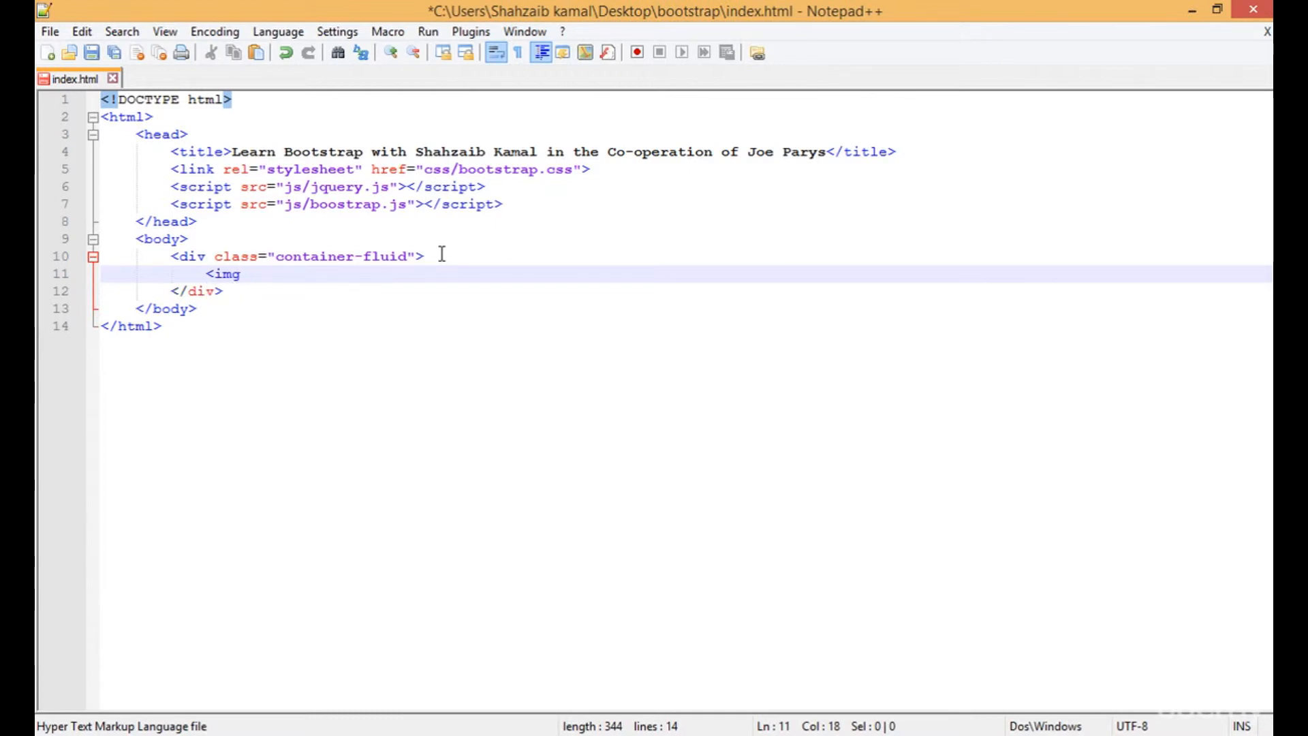
{"action": "type", "text": "src=\"\">"}
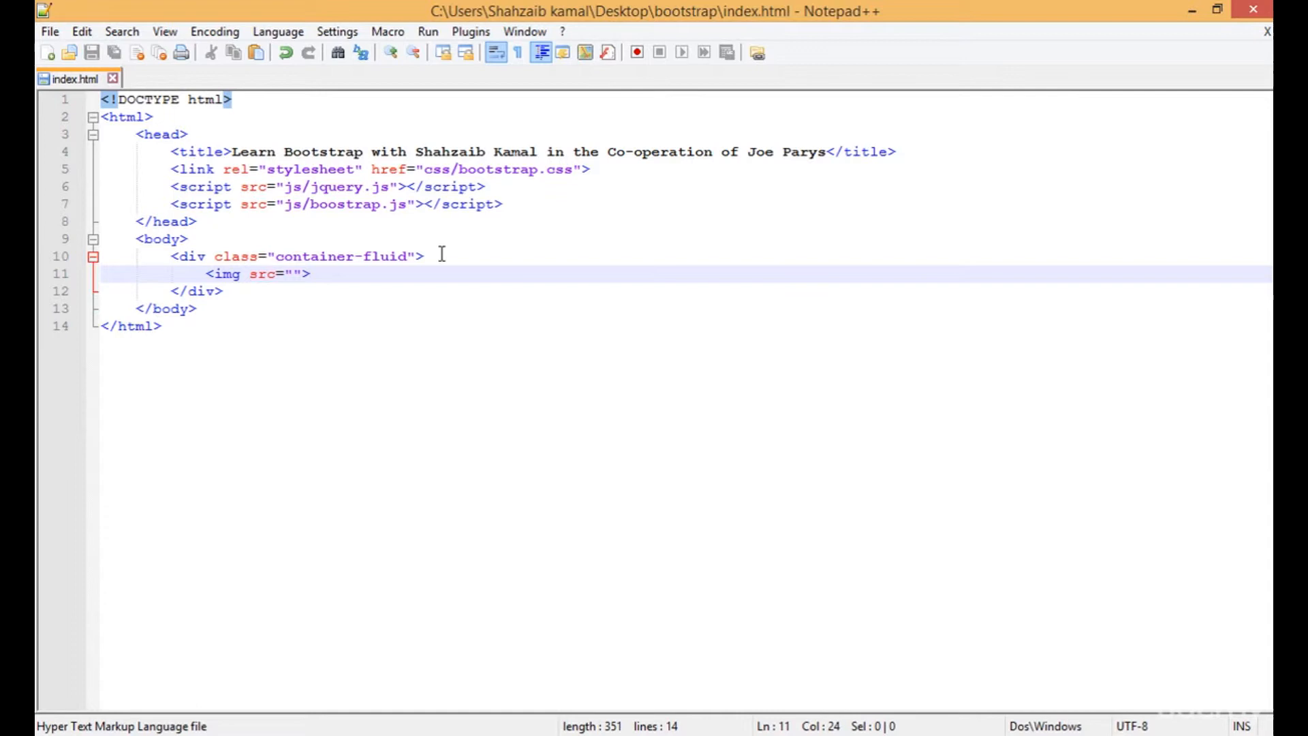
{"action": "left_click", "coordinate": [289, 273]}
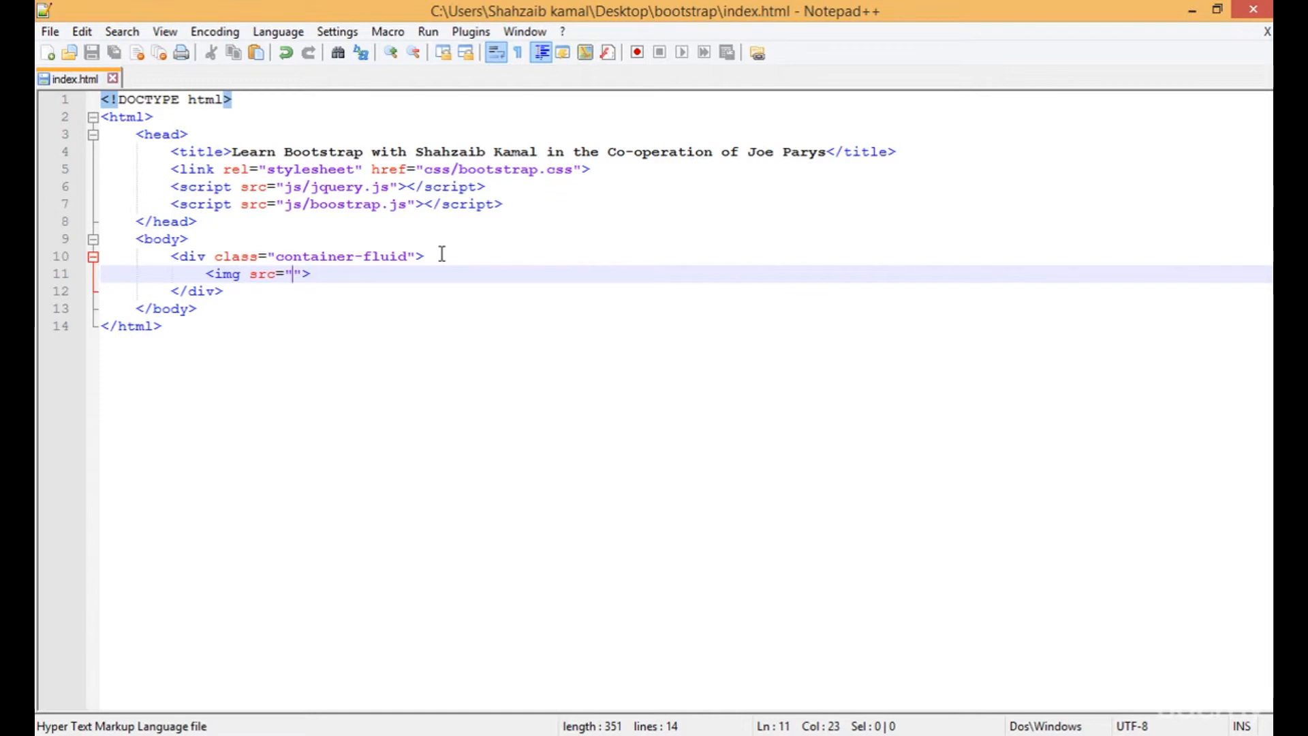
{"action": "type", "text": "images/img"}
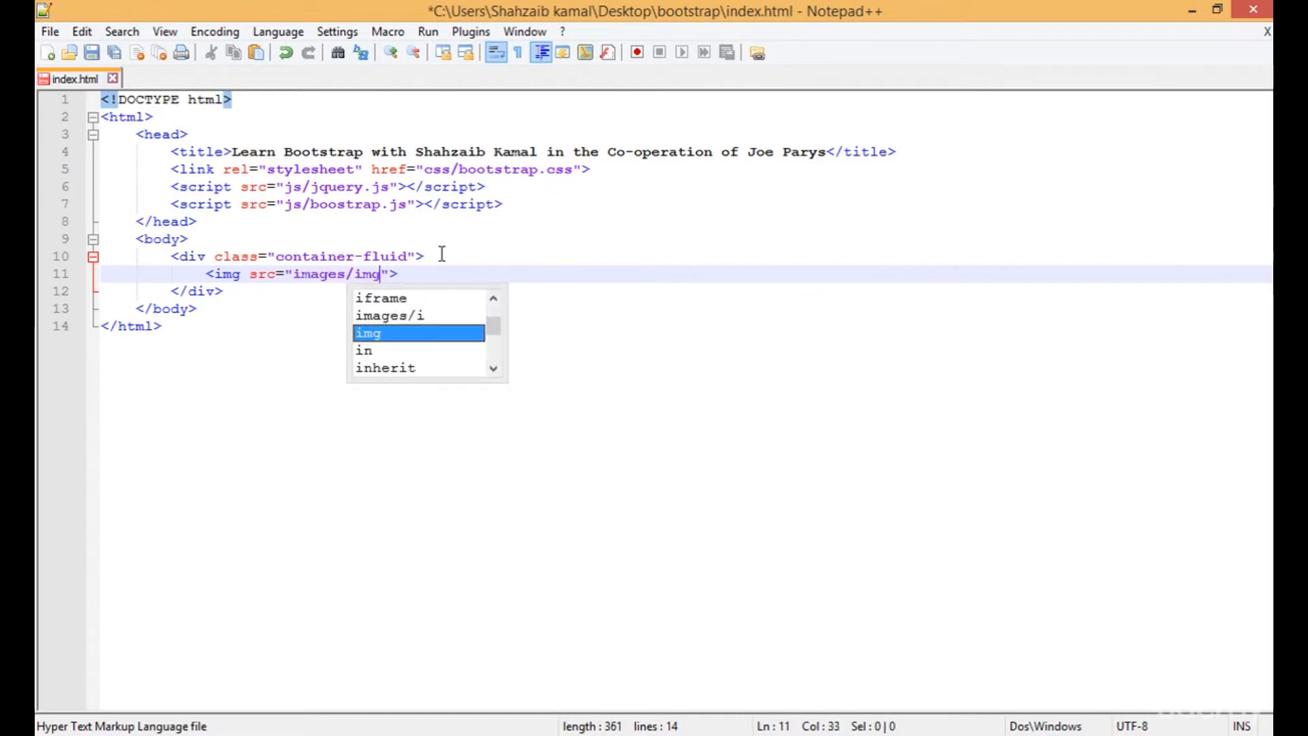
{"action": "type", "text": "1.jpg"}
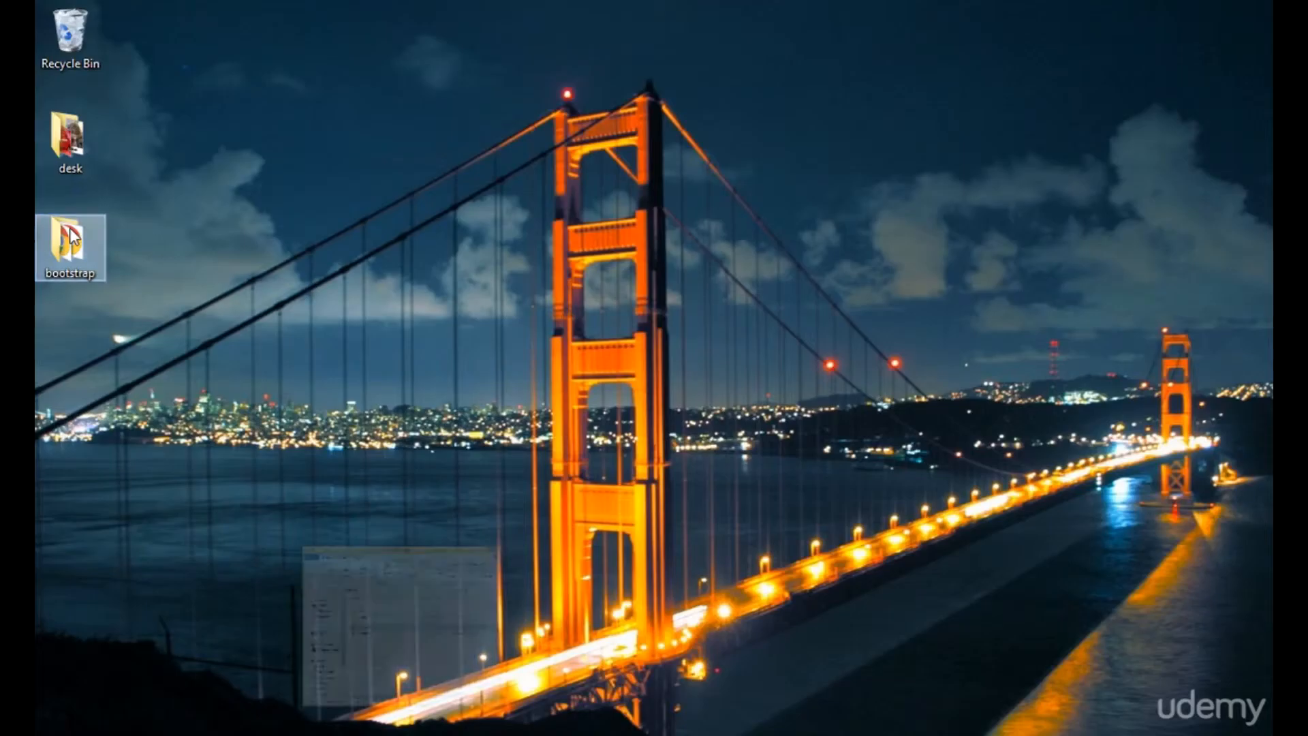
Browse into bootstrap/images on the desktop to confirm img1.jpg is there.
{"action": "double_click", "coordinate": [68, 234]}
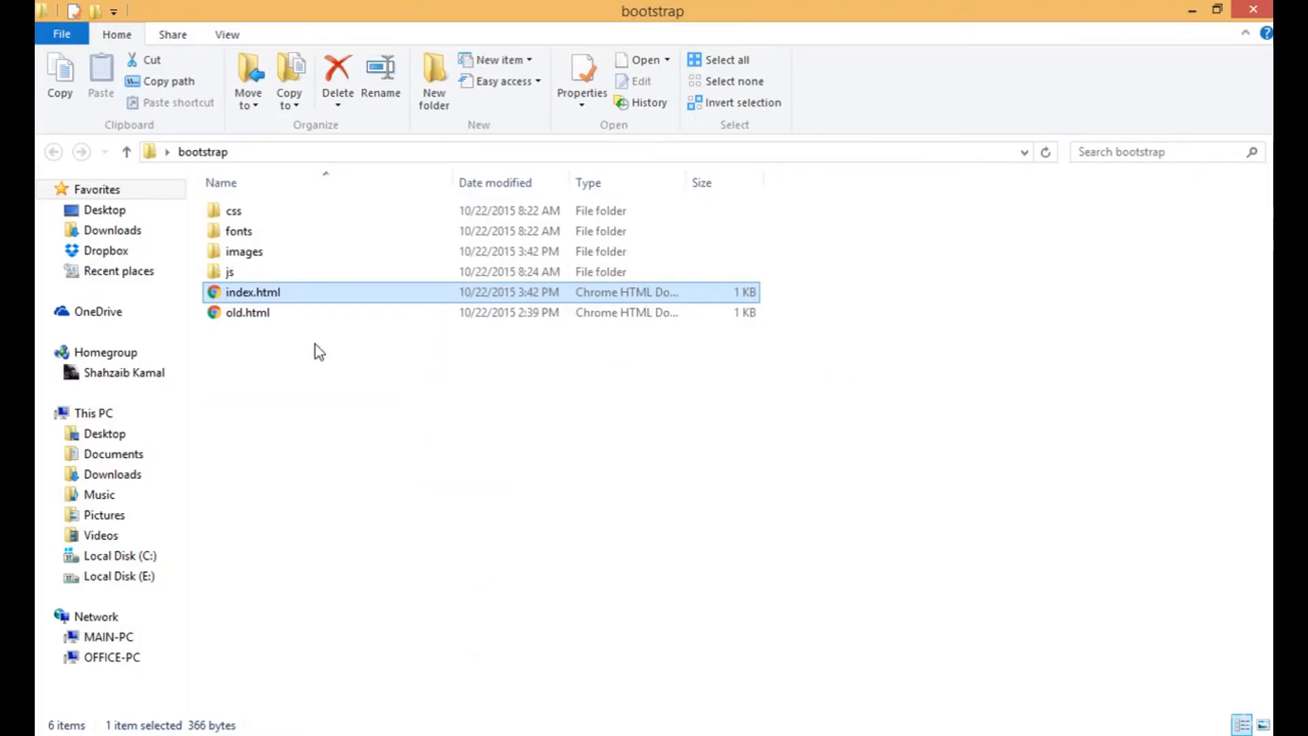
{"action": "double_click", "coordinate": [243, 251]}
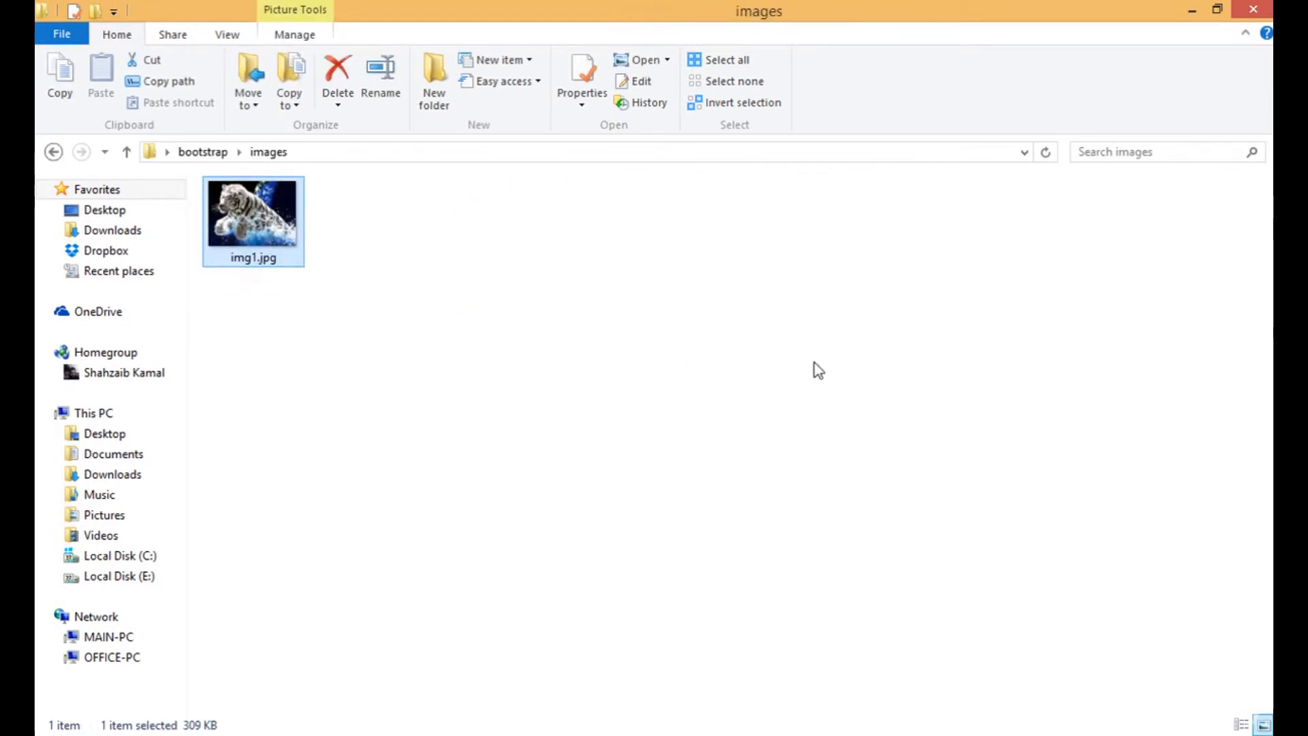
{"action": "mouse_move", "coordinate": [469, 673]}
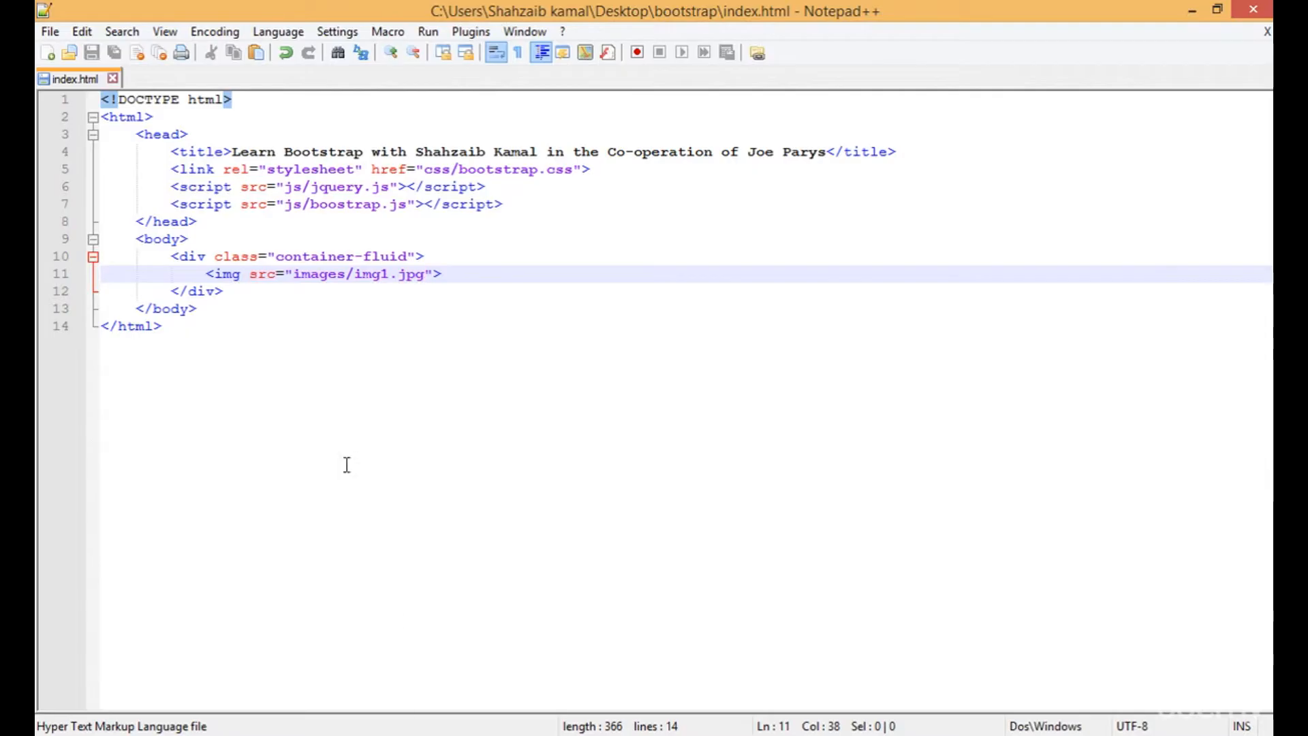
{"action": "mouse_move", "coordinate": [403, 257]}
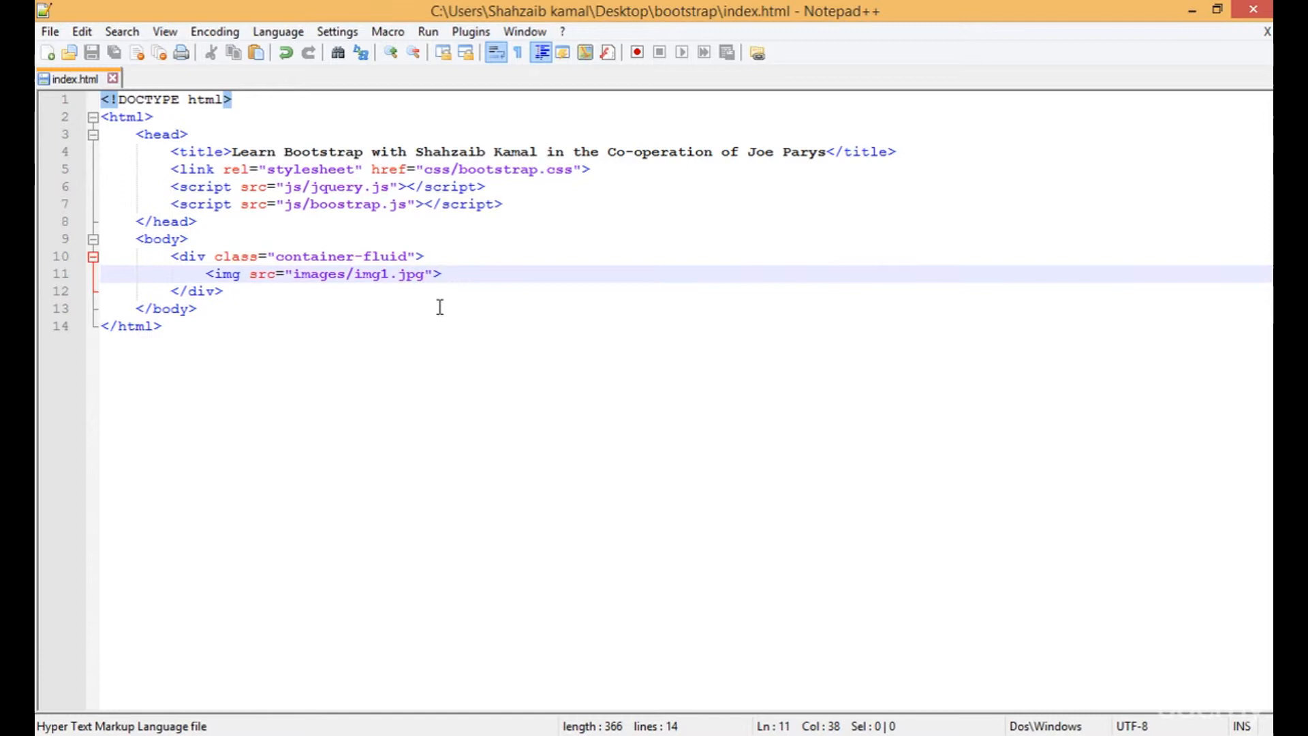
Give the img tag class="thumbnail" and width="300px".
{"action": "type", "text": "class=\"\""}
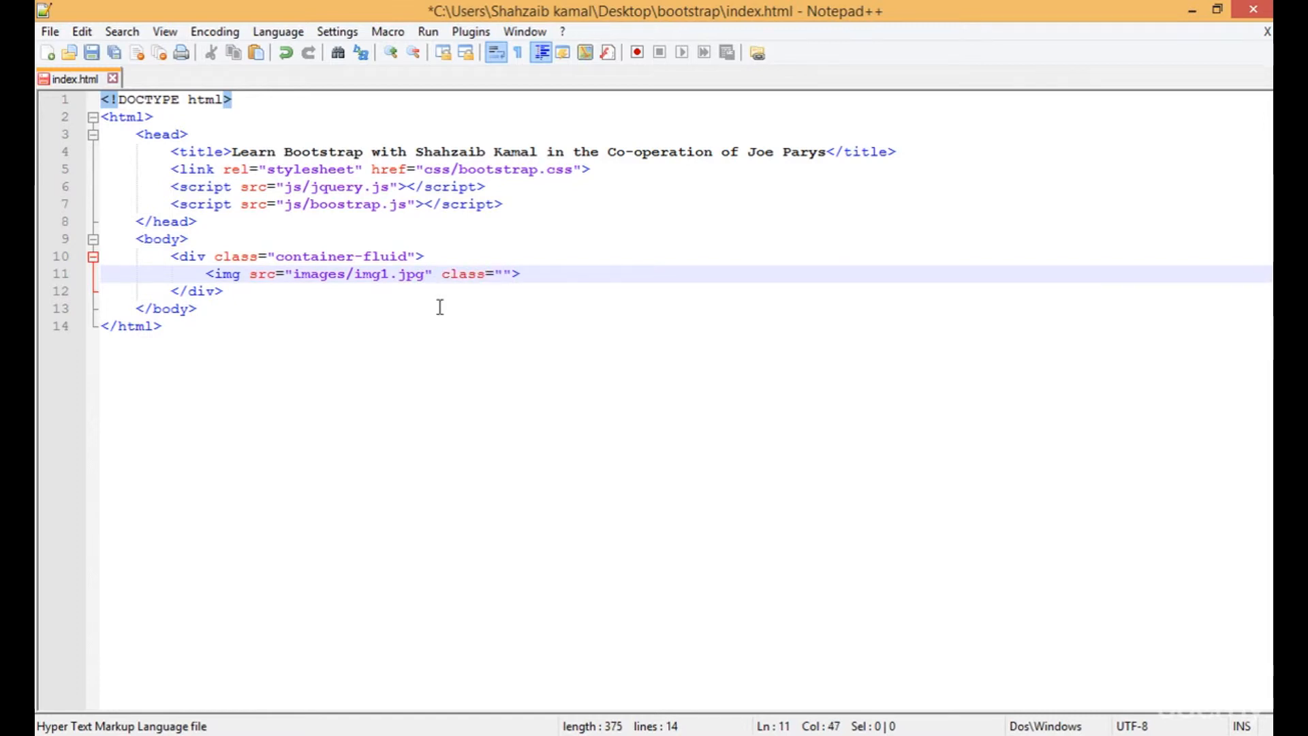
{"action": "type", "text": "thumb"}
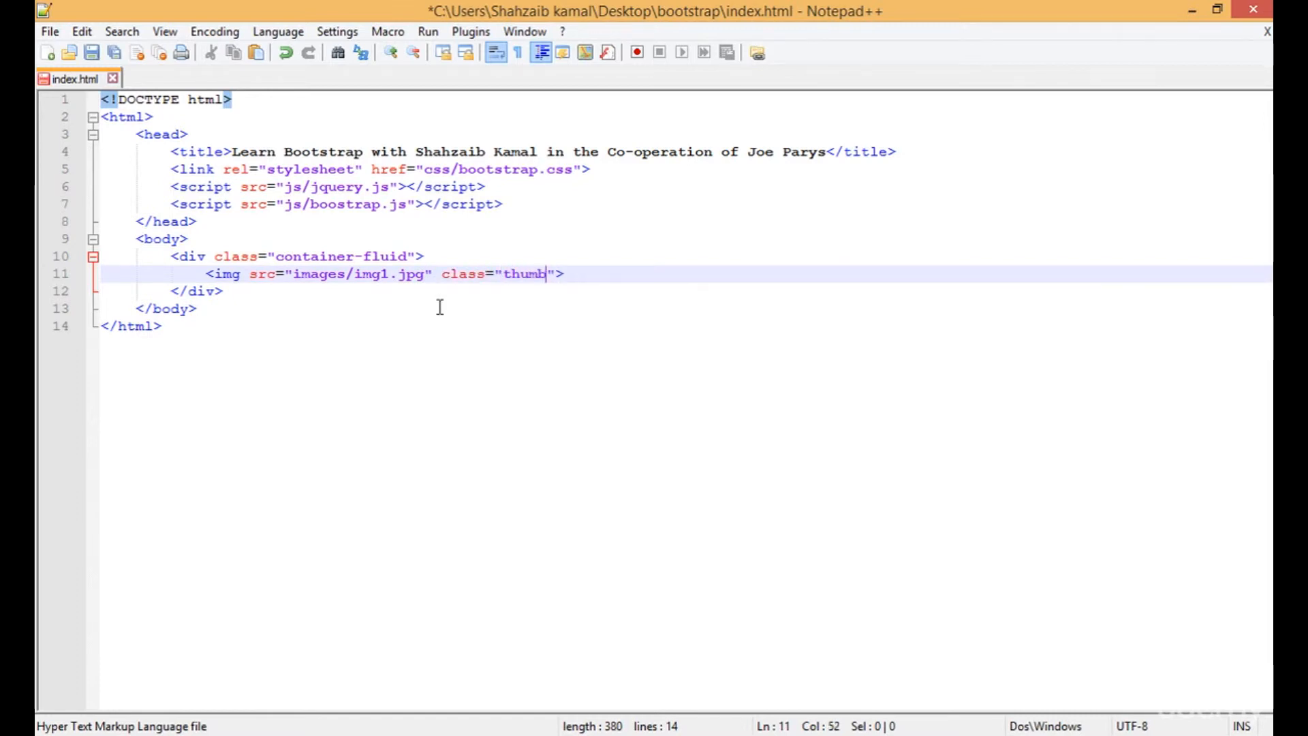
{"action": "type", "text": "nail"}
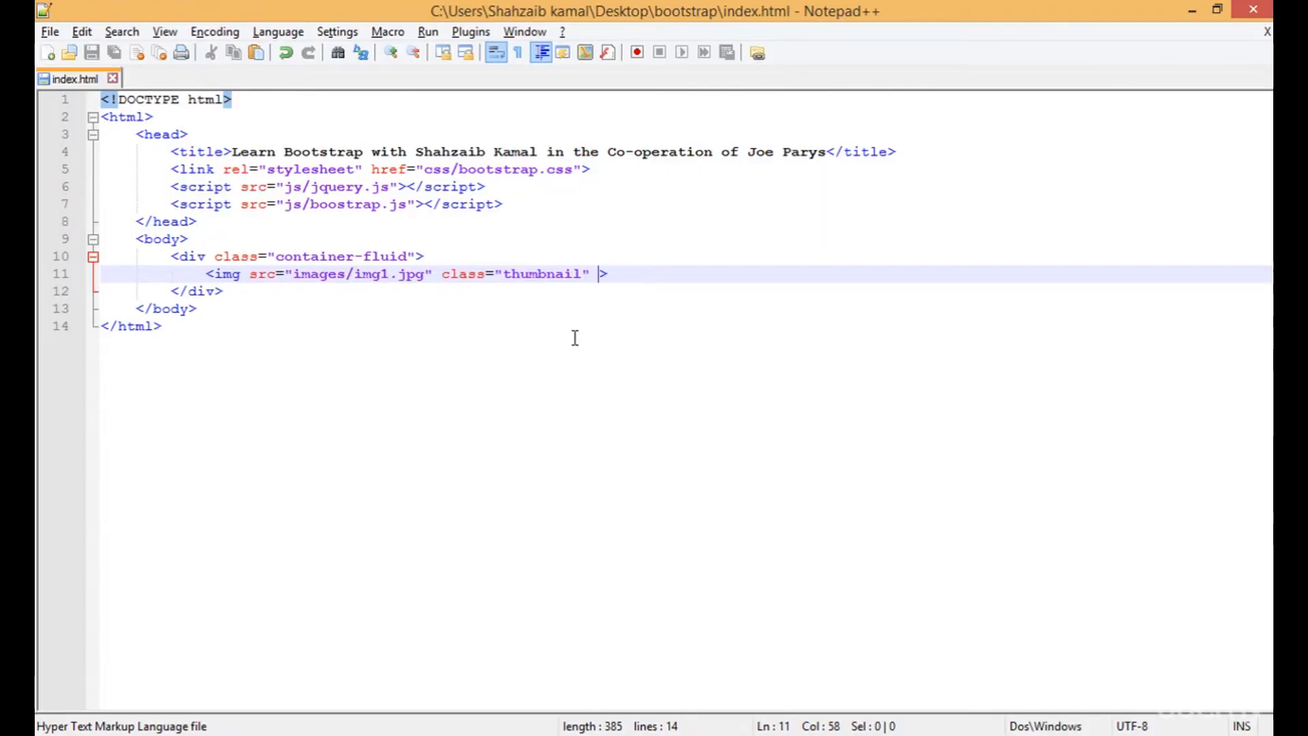
{"action": "type", "text": "w"}
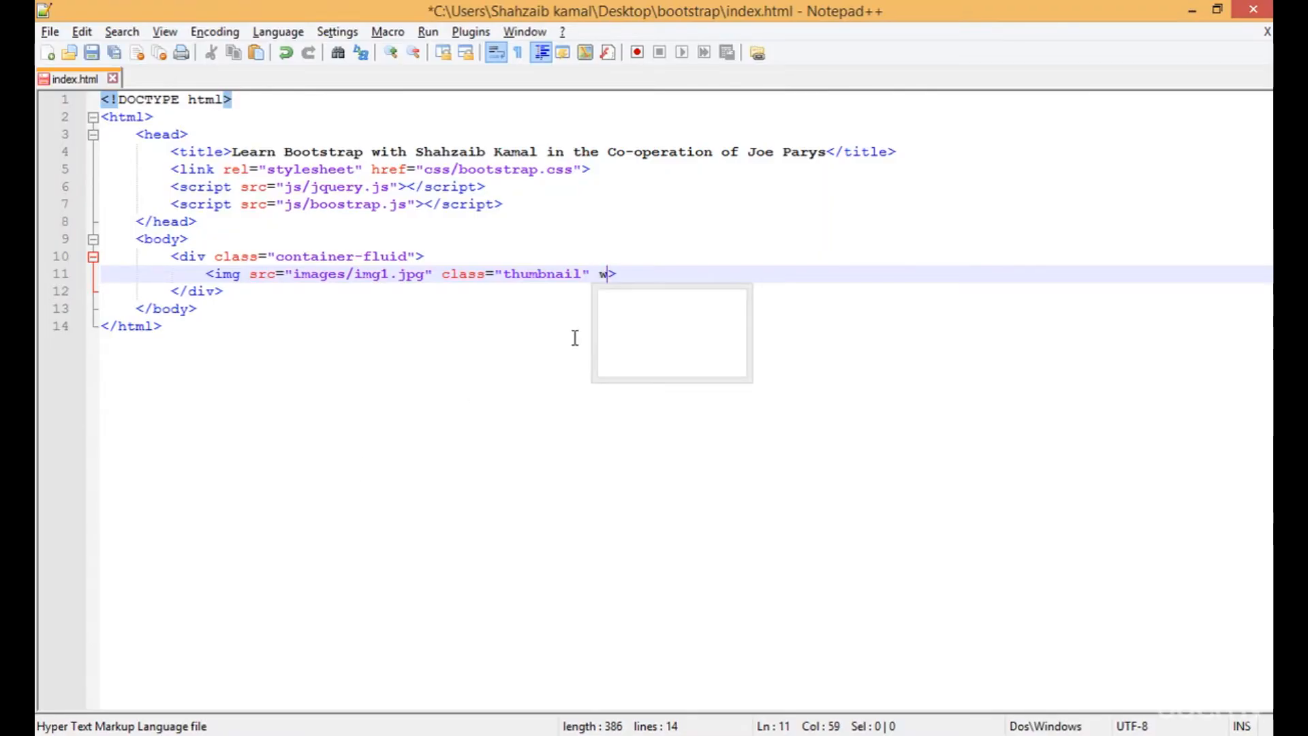
{"action": "type", "text": "idth=\"2"}
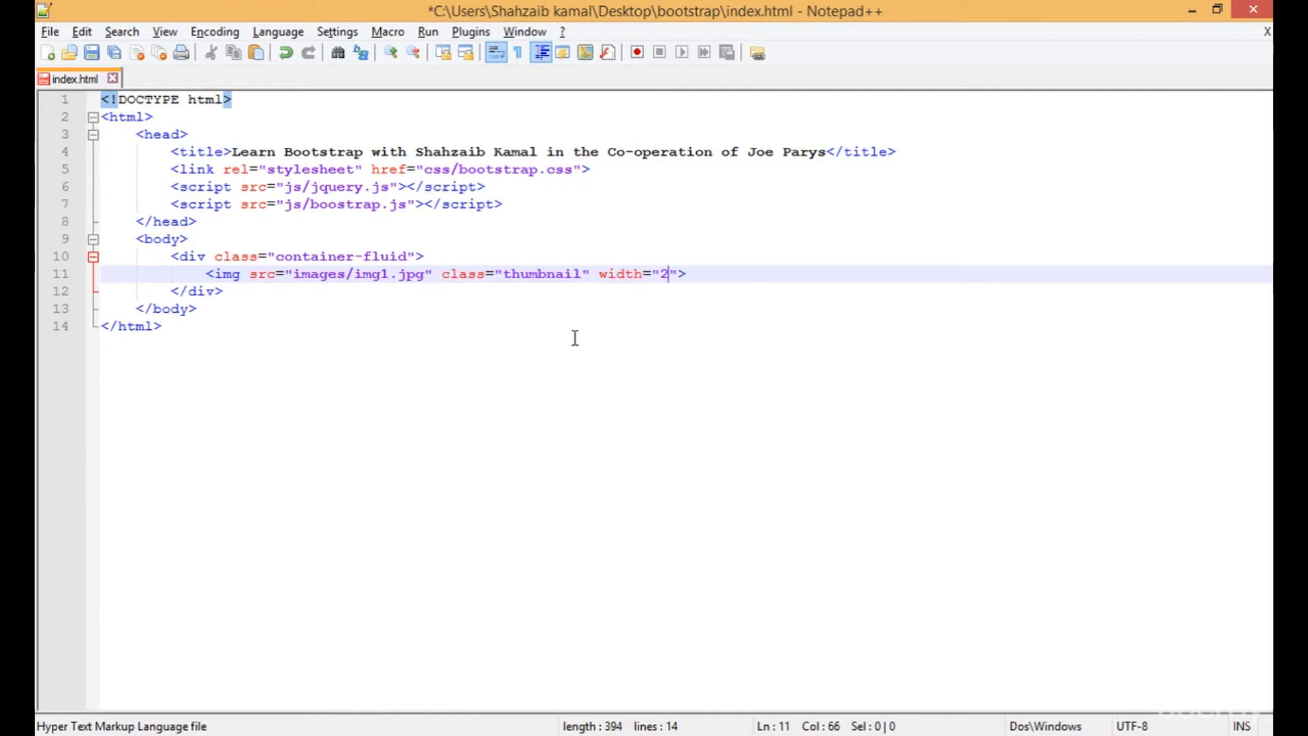
{"action": "type", "text": "00px"}
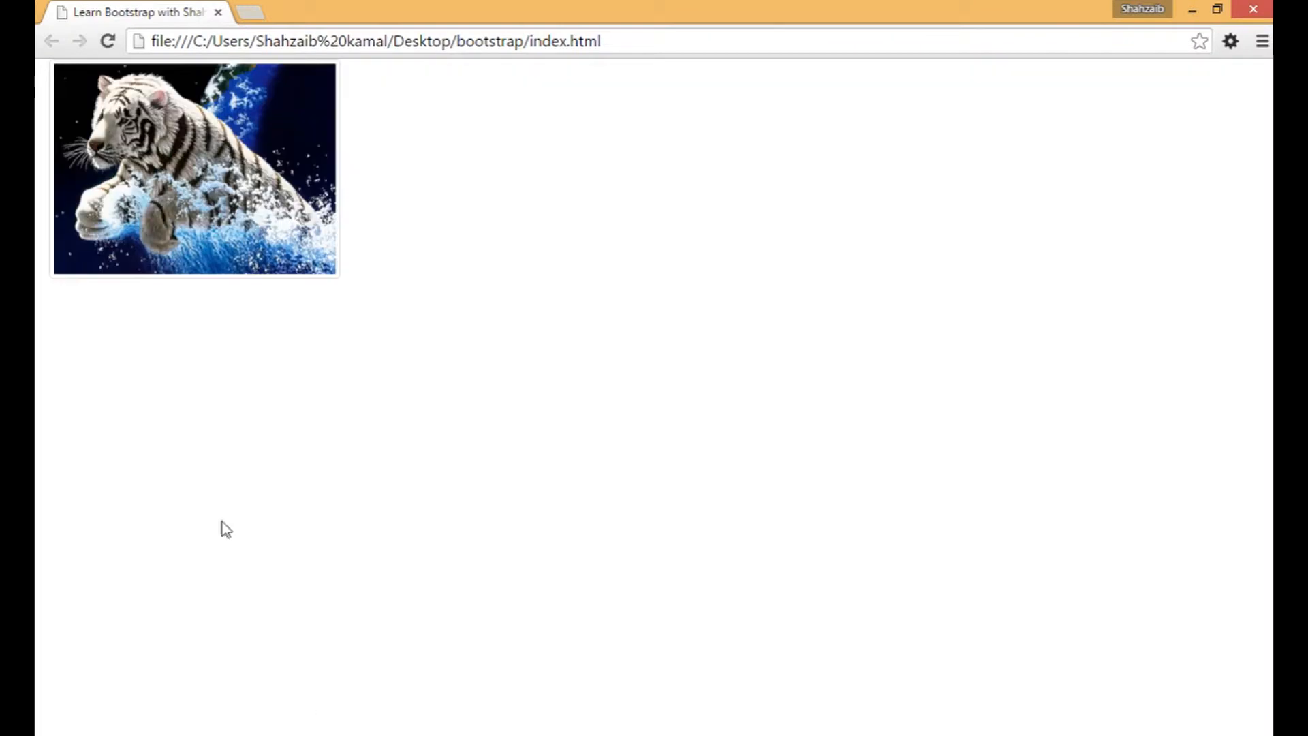
{"action": "mouse_move", "coordinate": [268, 329]}
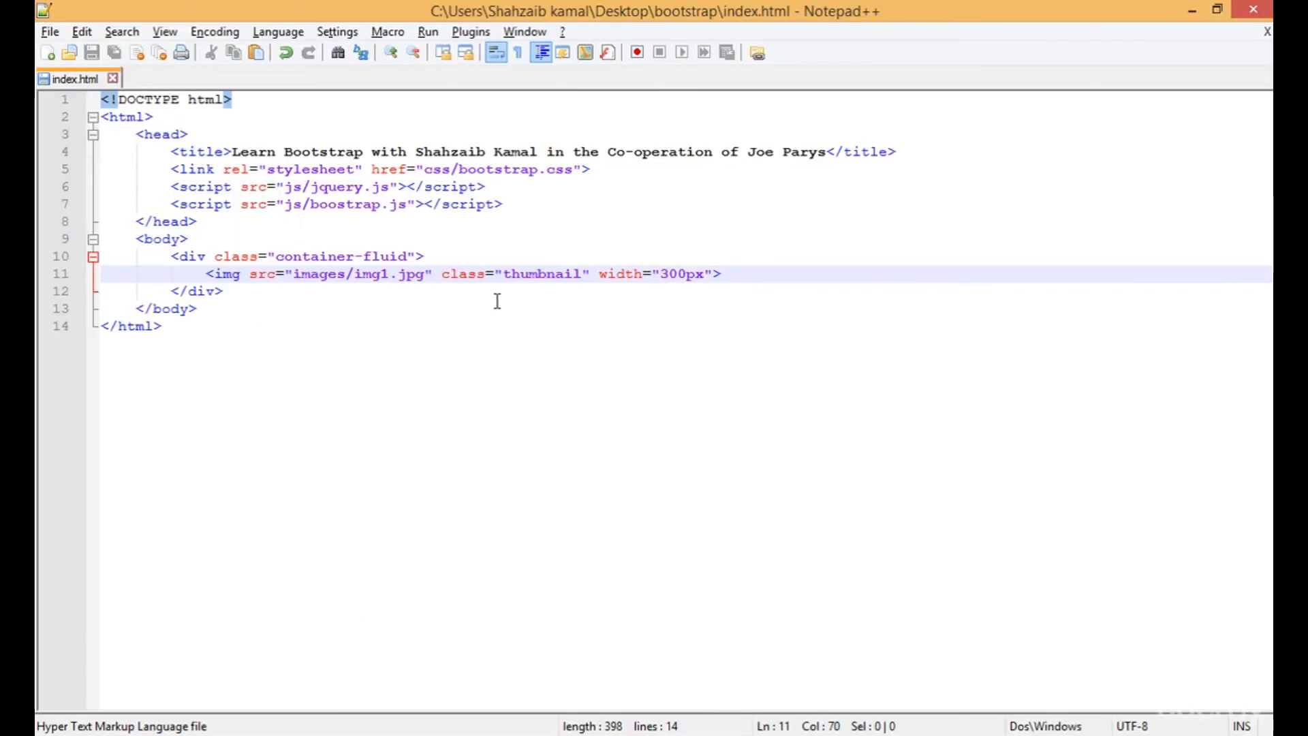
{"action": "mouse_move", "coordinate": [556, 299]}
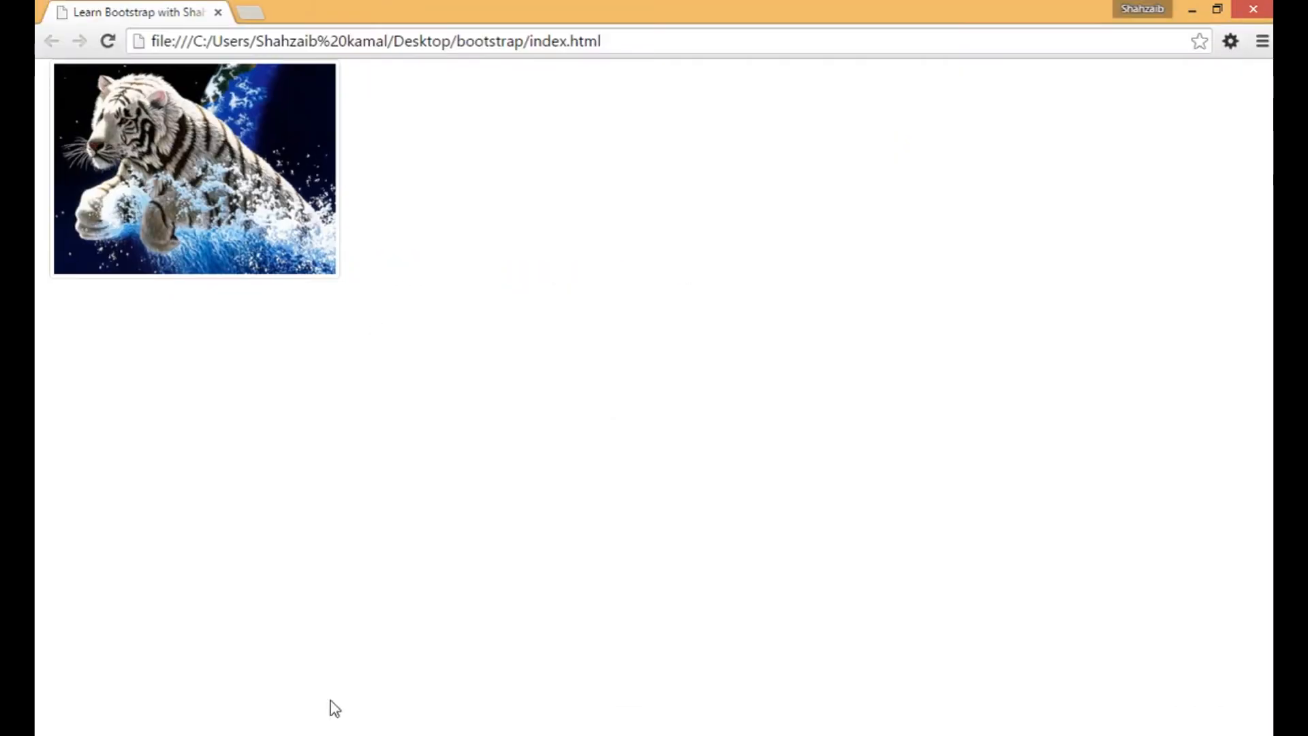
{"action": "mouse_move", "coordinate": [53, 196]}
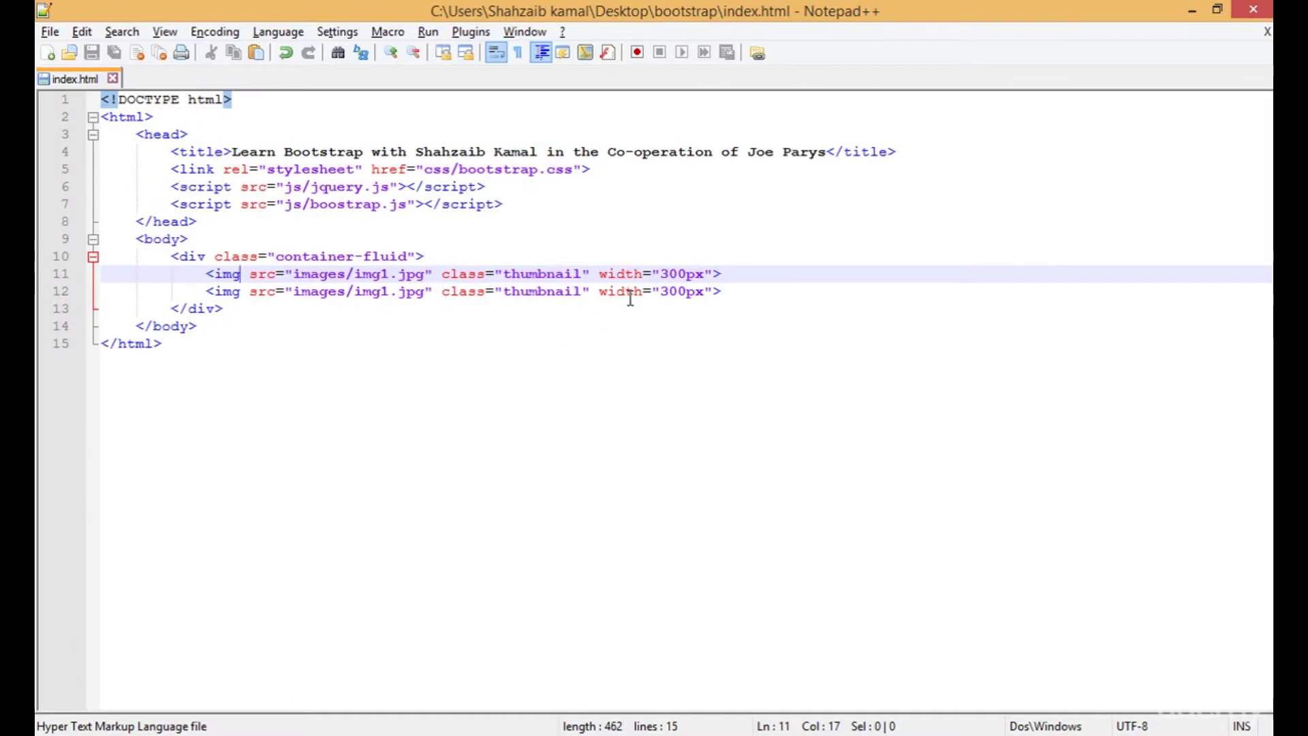
Change the second image's class to img-circle and the third image's to img-thumbnail.
{"action": "double_click", "coordinate": [542, 291]}
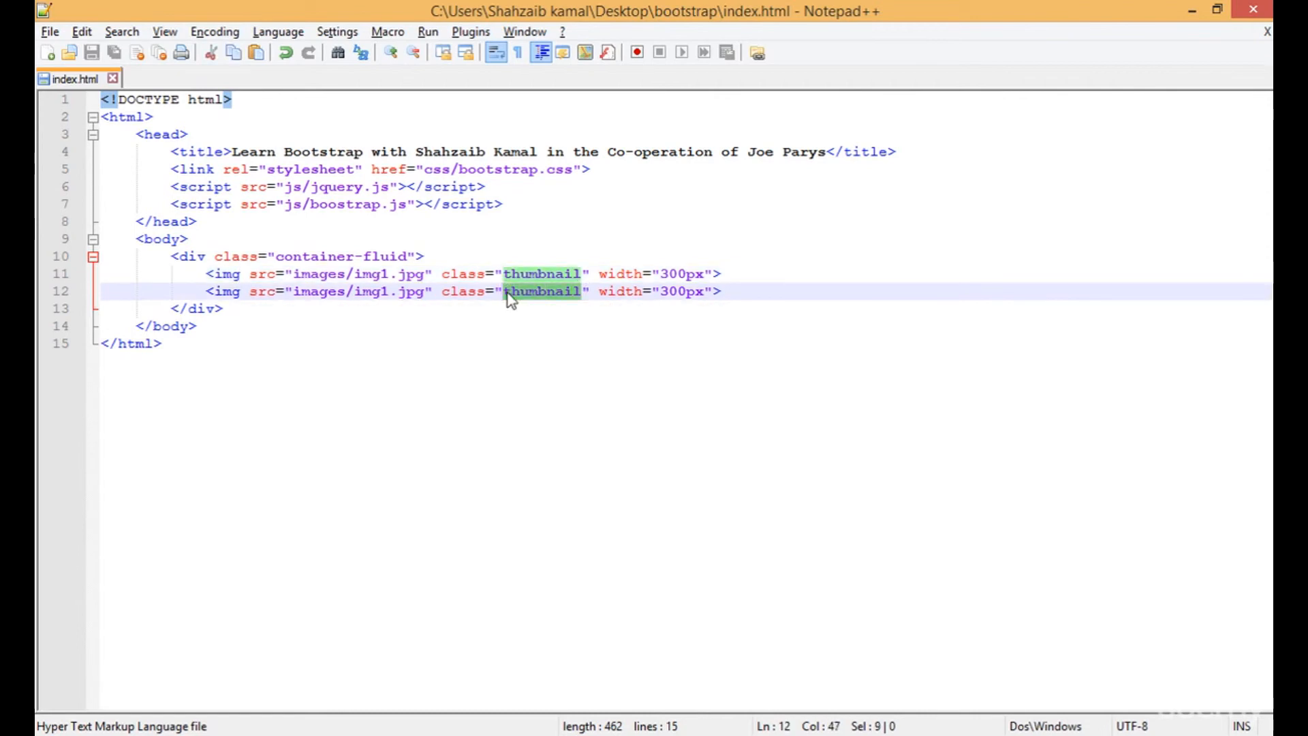
{"action": "type", "text": "img-circle"}
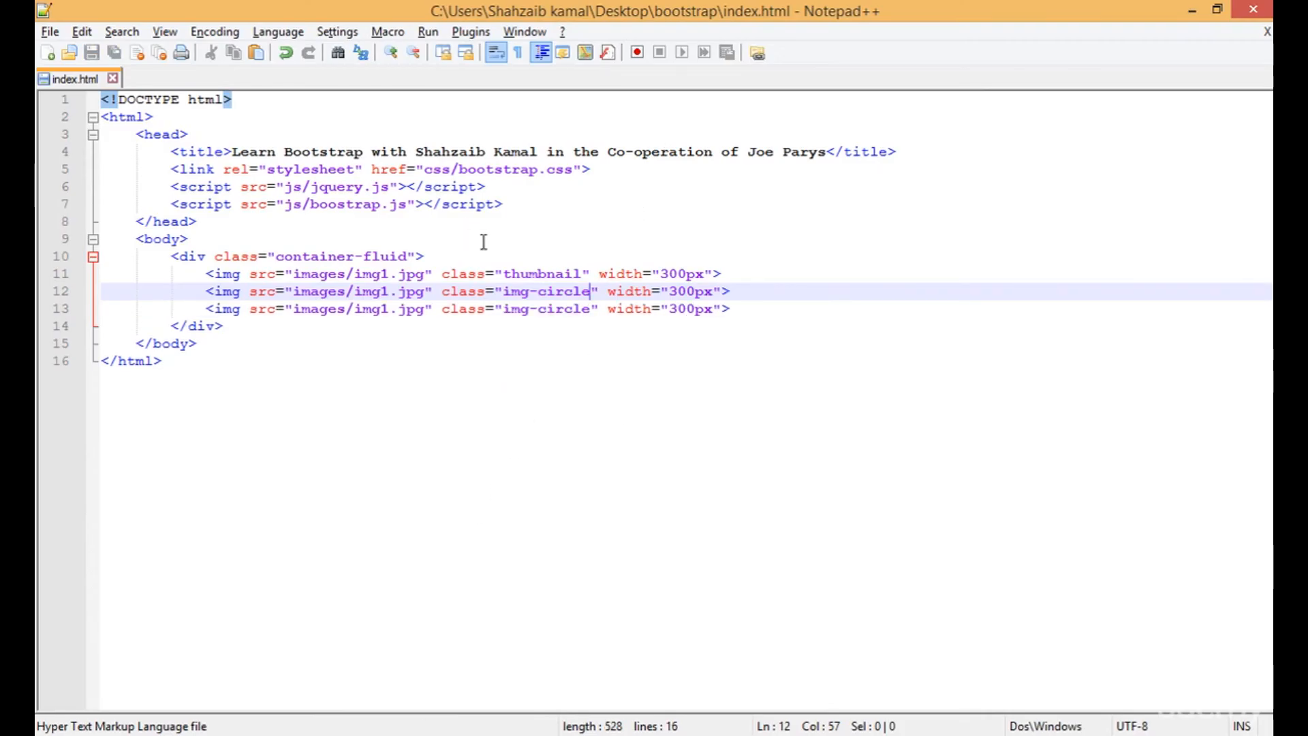
{"action": "double_click", "coordinate": [559, 308]}
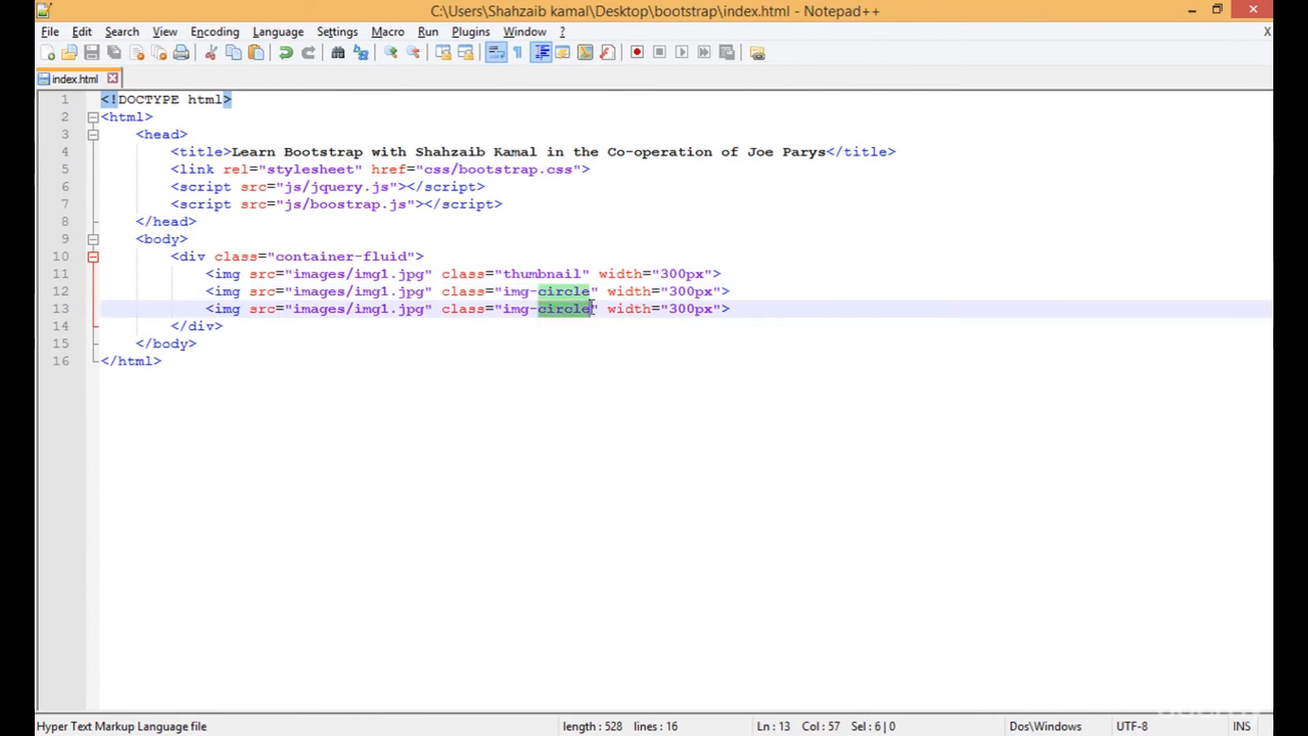
{"action": "type", "text": "thumbnail"}
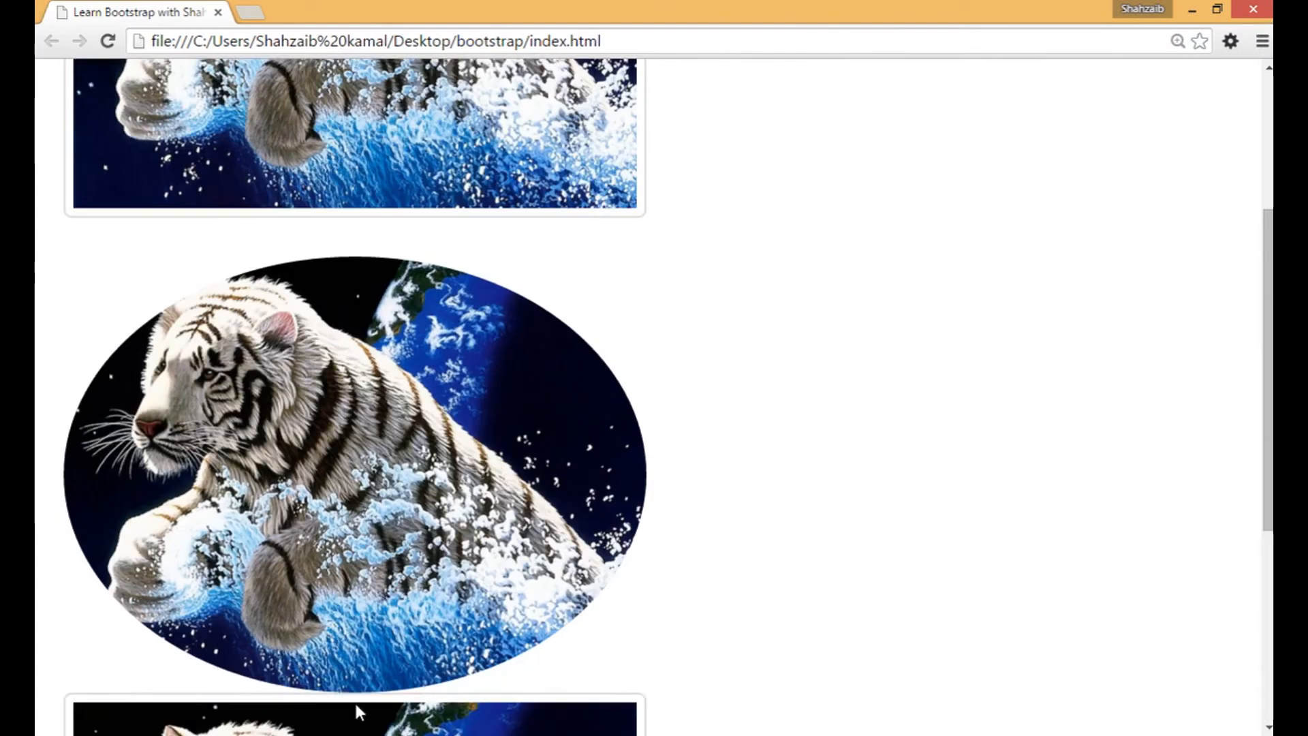
Scroll the Chrome page to review the thumbnail, circle and bordered tiger images.
{"action": "scroll", "scroll_direction": "down", "scroll_amount": 3}
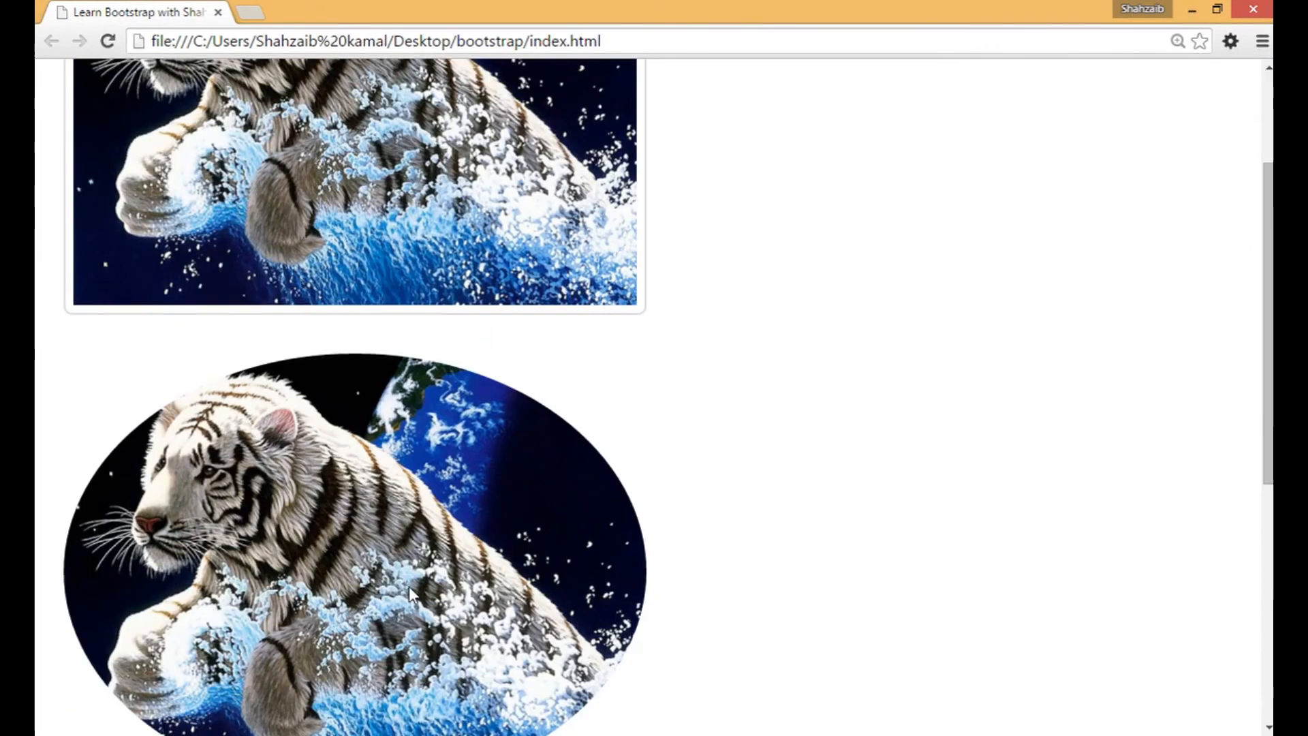
{"action": "scroll", "scroll_direction": "down", "scroll_amount": 3}
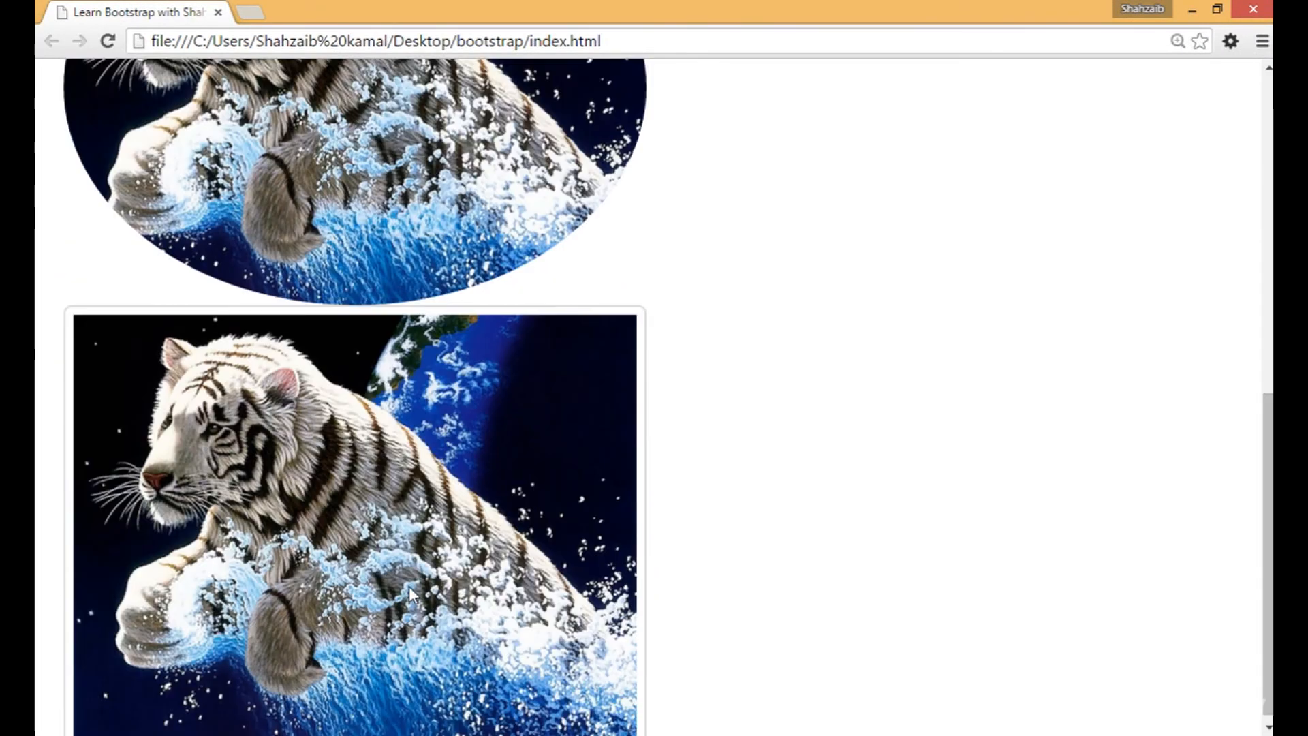
{"action": "scroll", "scroll_direction": "down", "scroll_amount": 3}
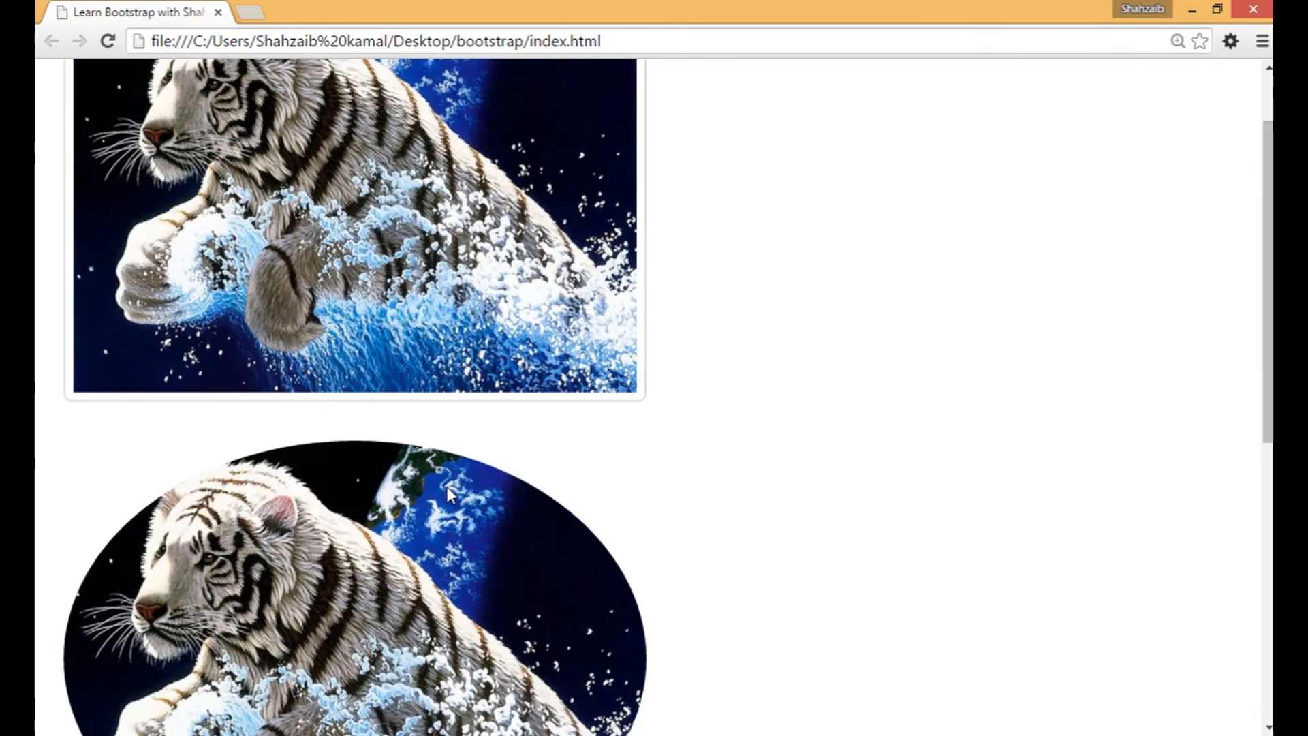
{"action": "scroll", "scroll_direction": "up", "scroll_amount": 3}
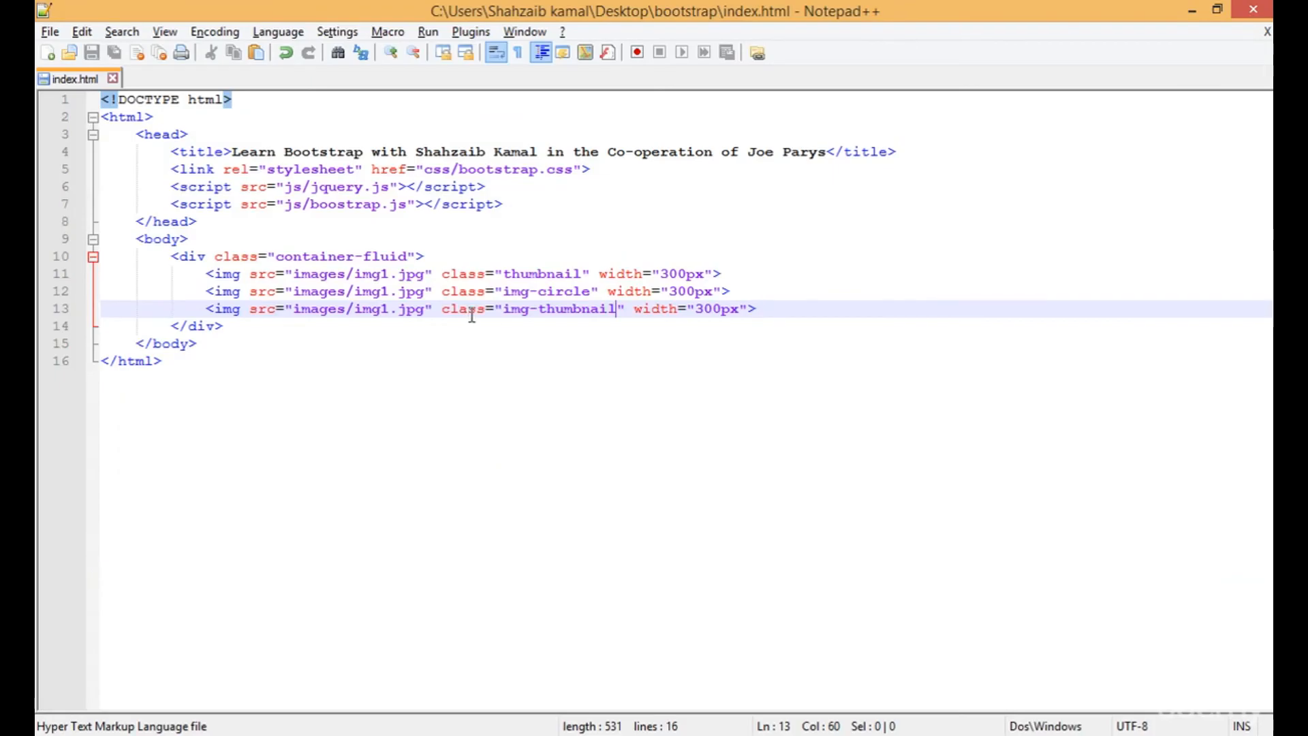
Select the img-thumbnail class and move to the first img line to clear it.
{"action": "double_click", "coordinate": [559, 307]}
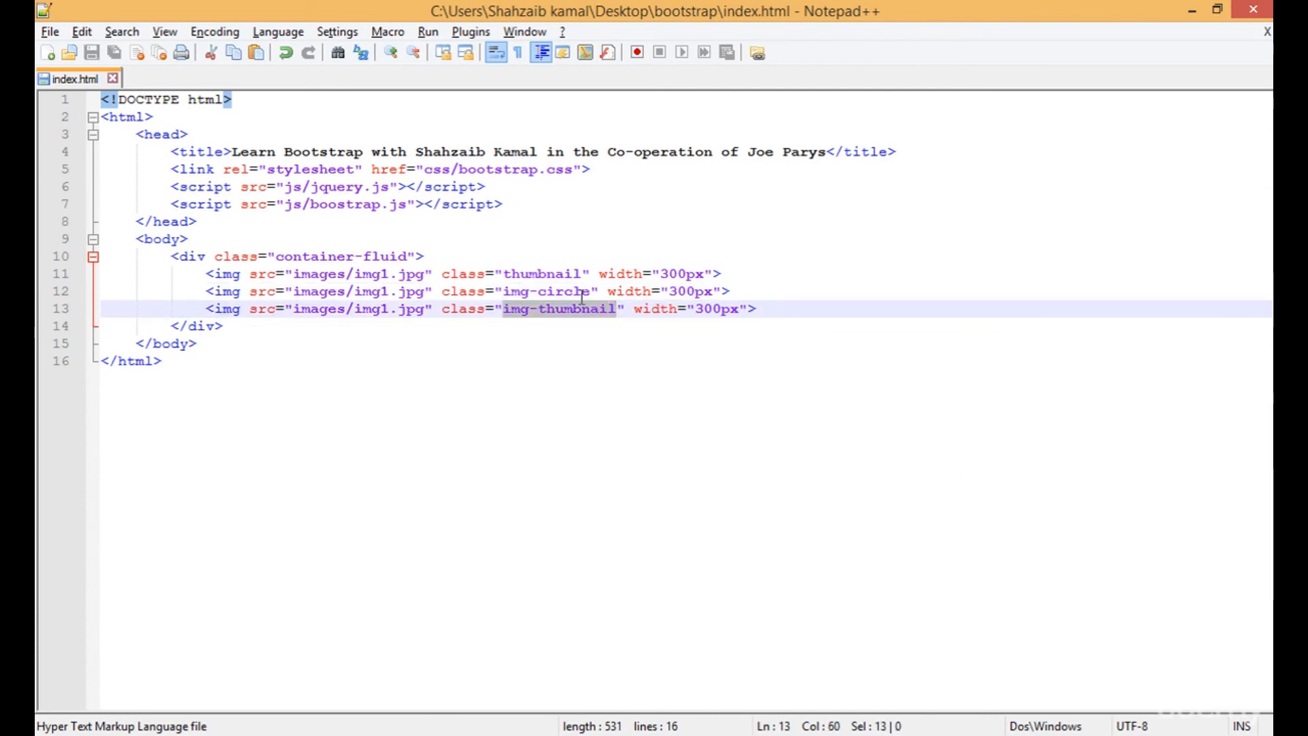
{"action": "left_click", "coordinate": [529, 274]}
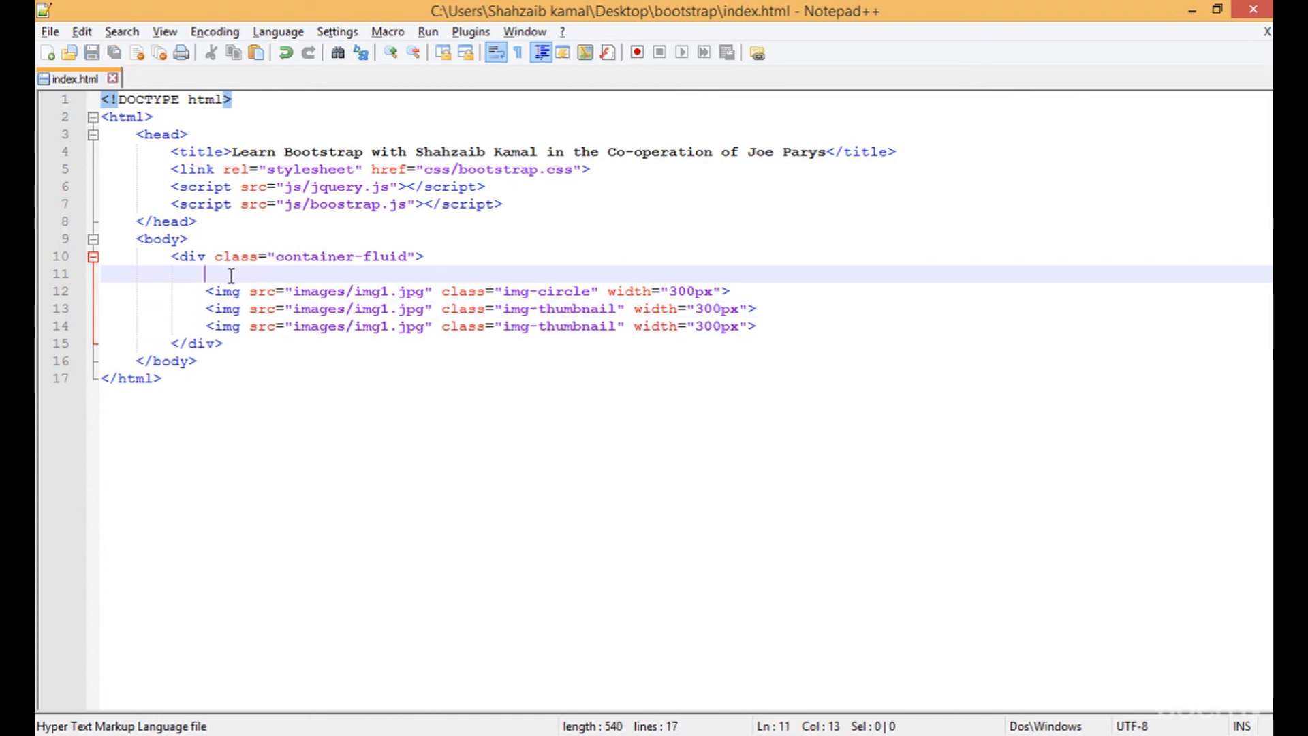
{"action": "mouse_move", "coordinate": [210, 381]}
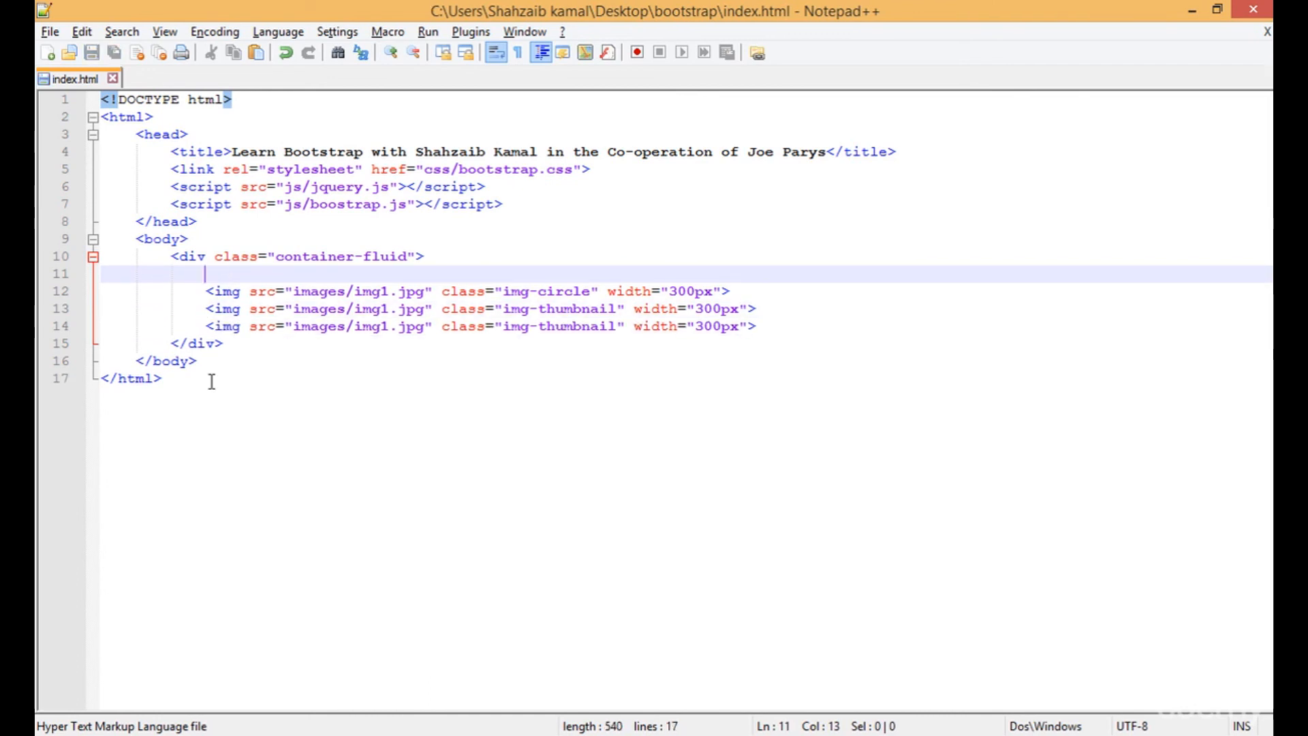